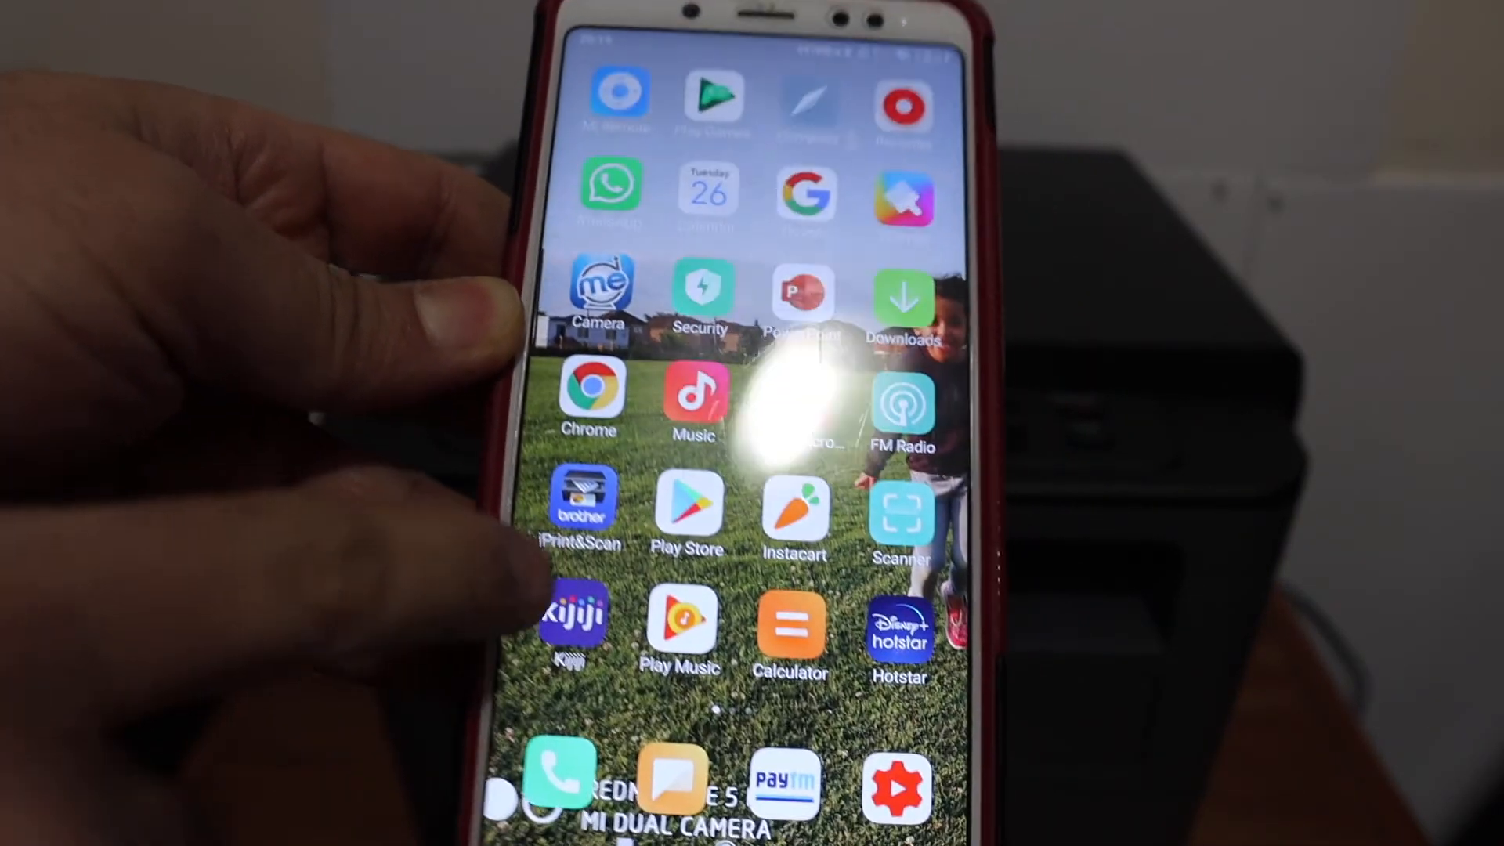
- Launch the Brother iPrint&Scan app from the home screen
click(583, 514)
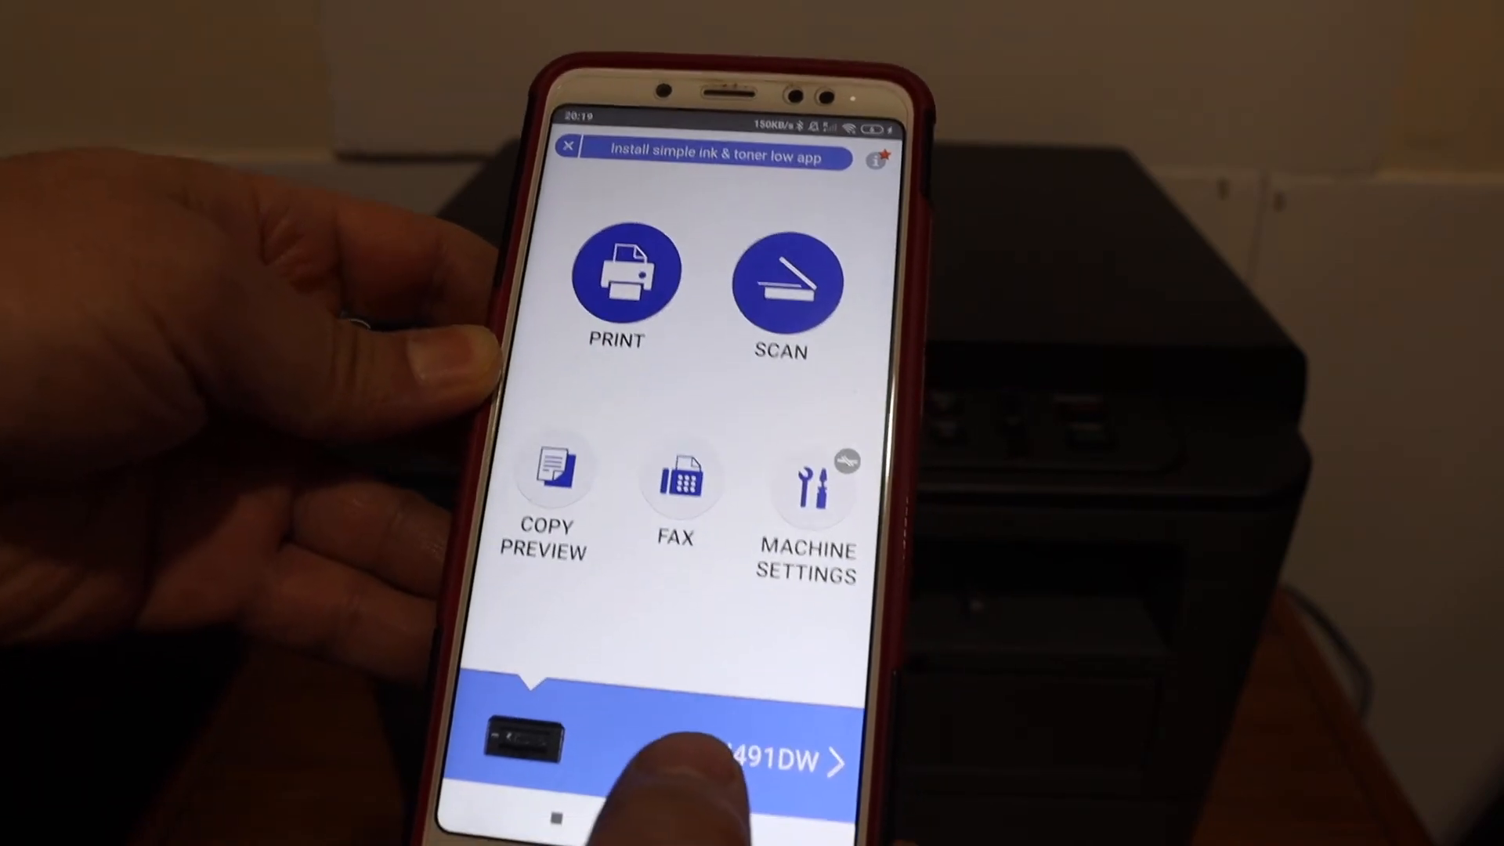
- Select the HL-L2390DW printer and dismiss its available-functions notice
click(758, 763)
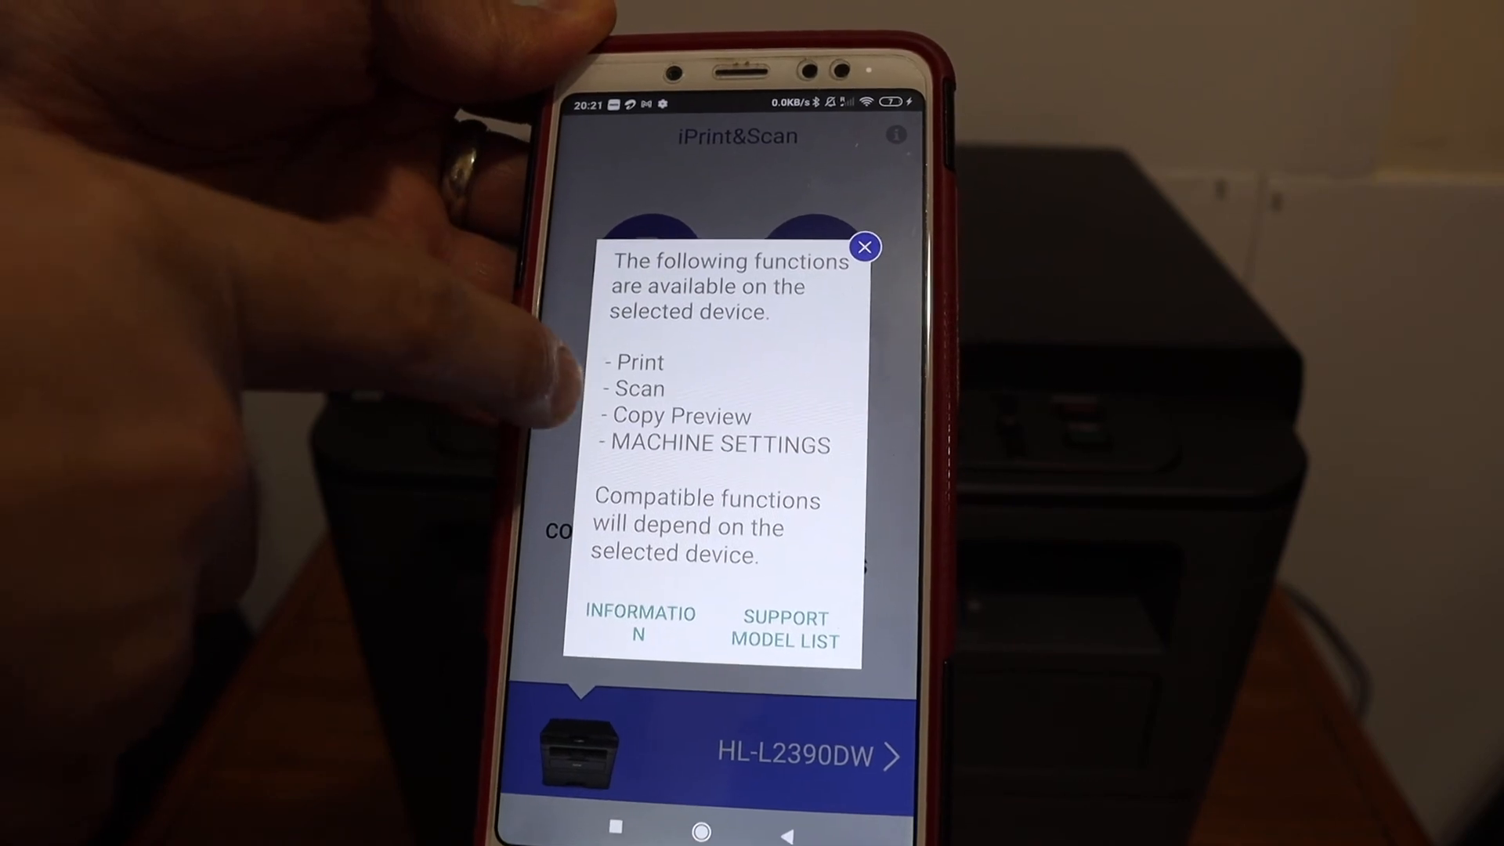
click(865, 246)
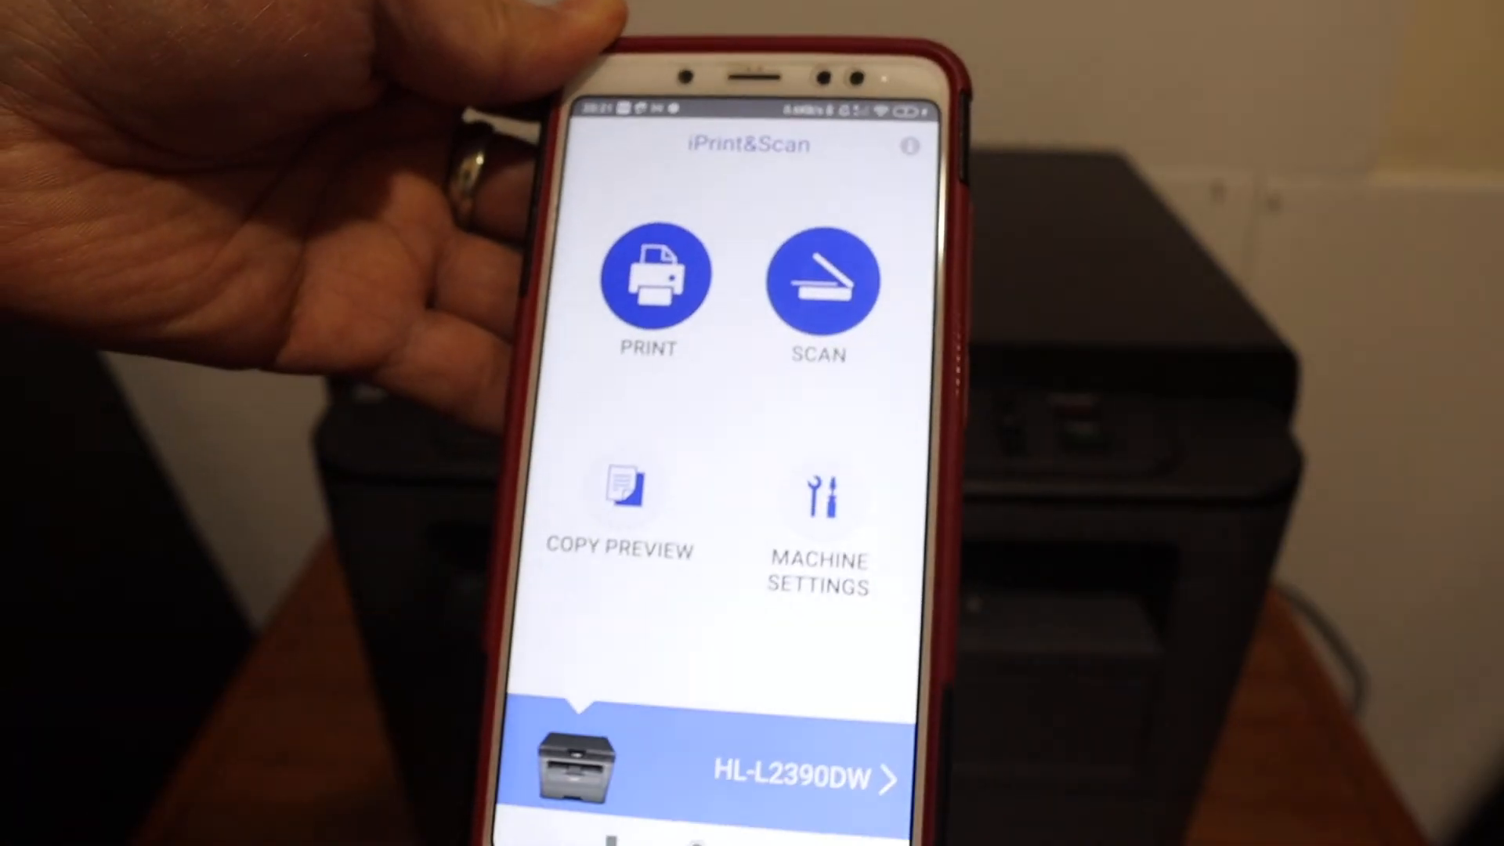